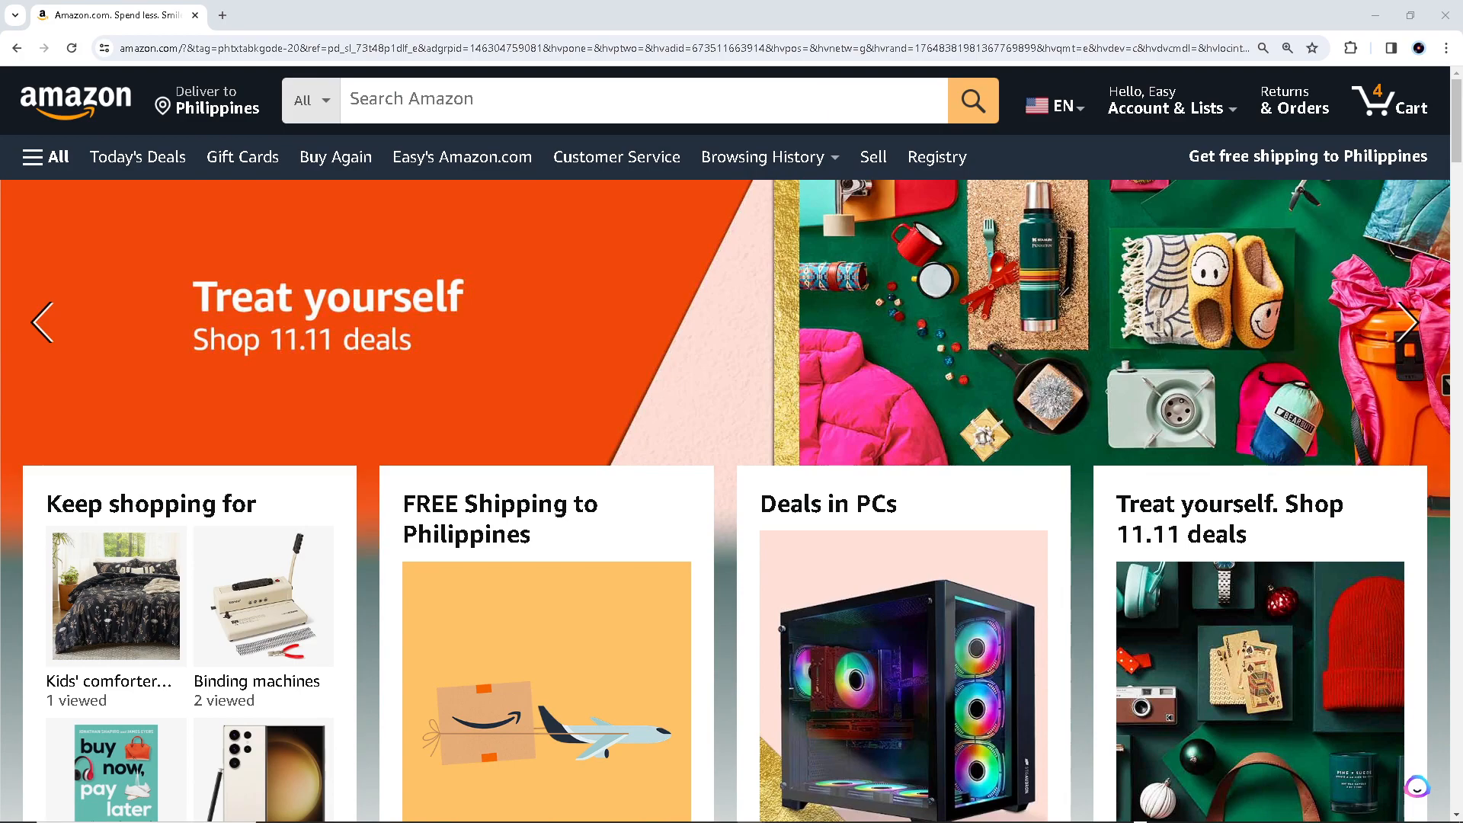
{"action": "scroll", "scroll_direction": "down", "scroll_amount": 3}
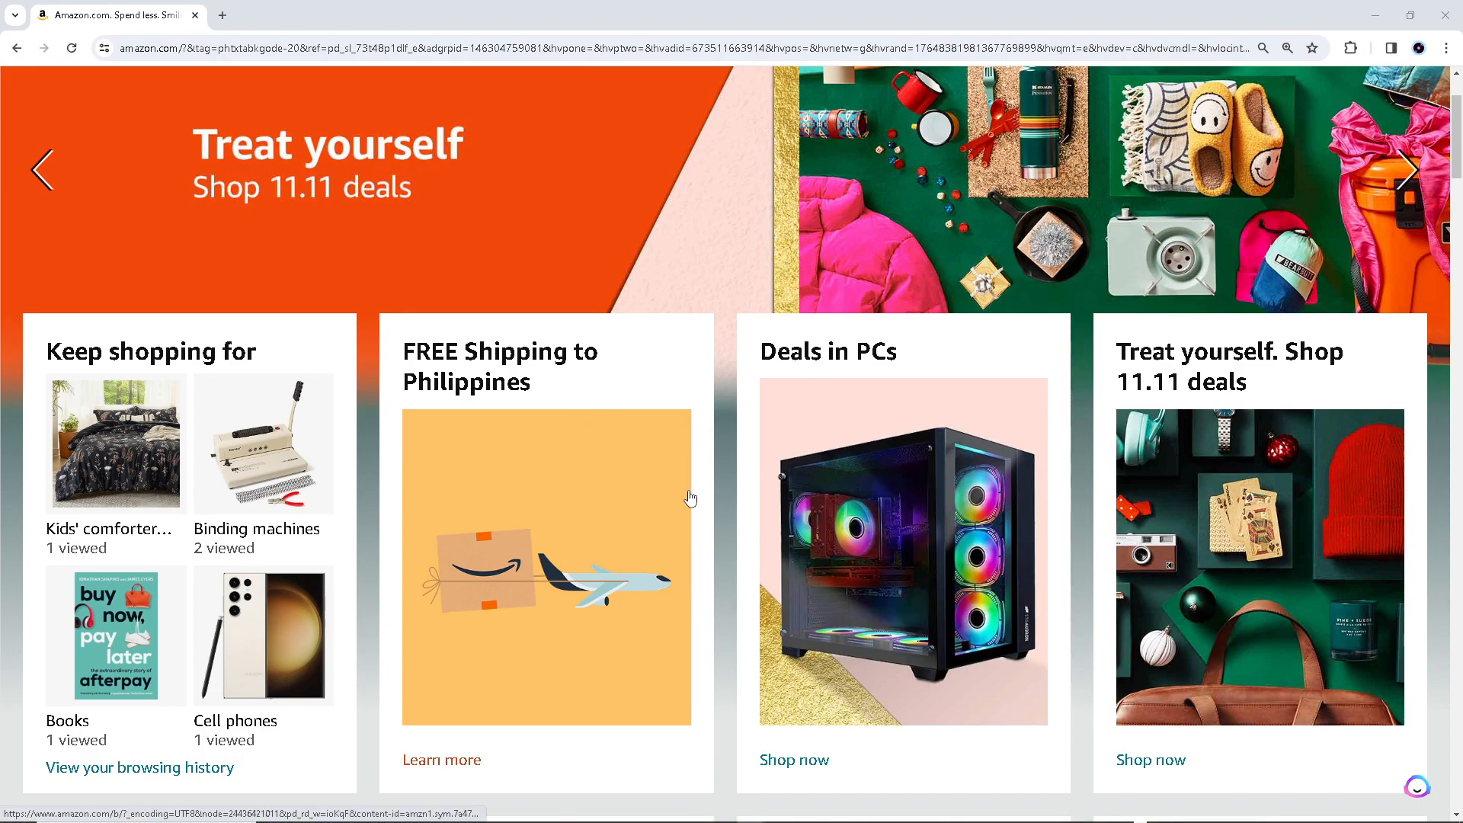
{"action": "scroll", "scroll_direction": "down", "scroll_amount": 3}
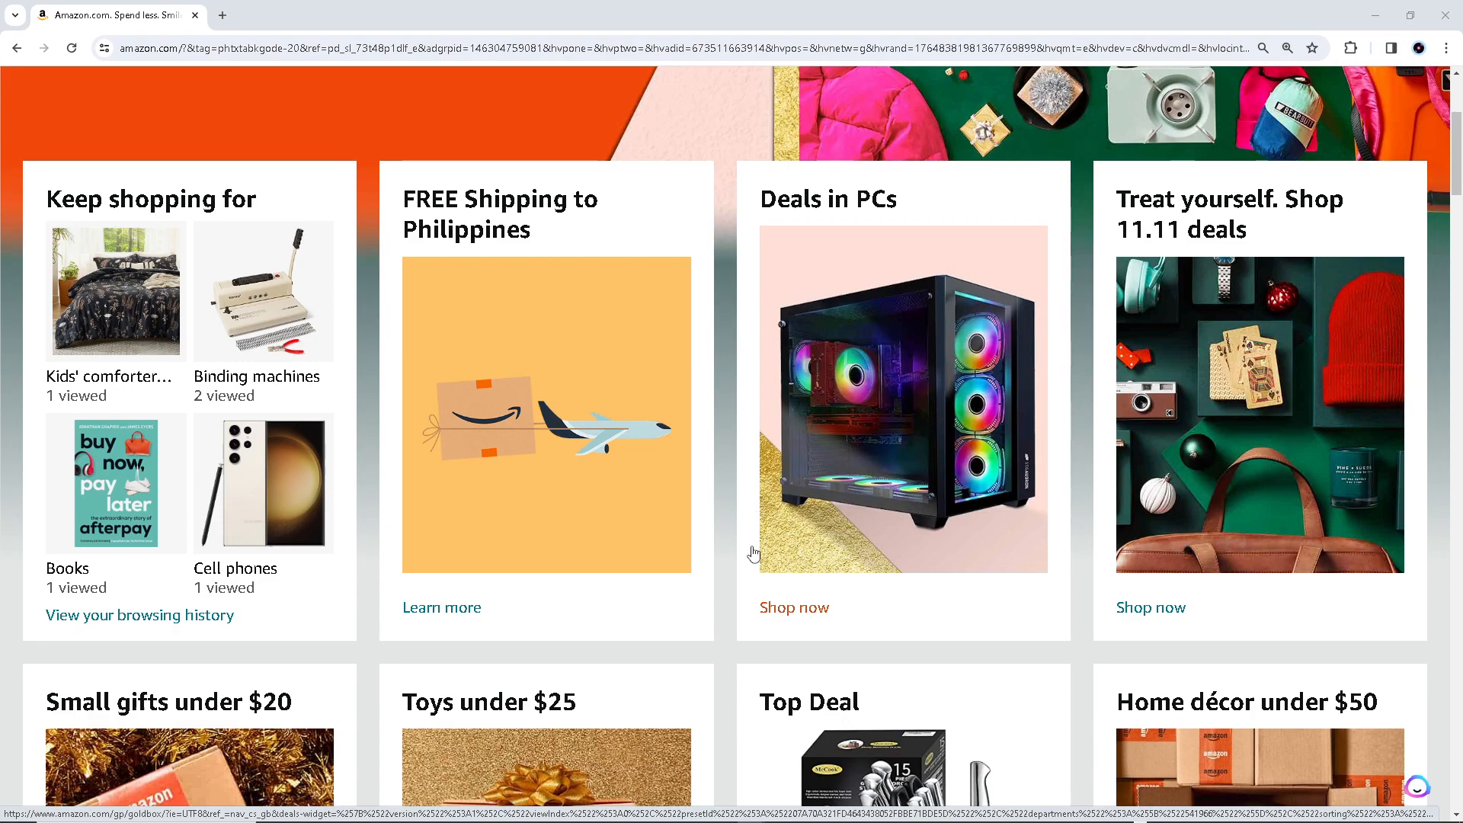
{"action": "mouse_move", "coordinate": [878, 533]}
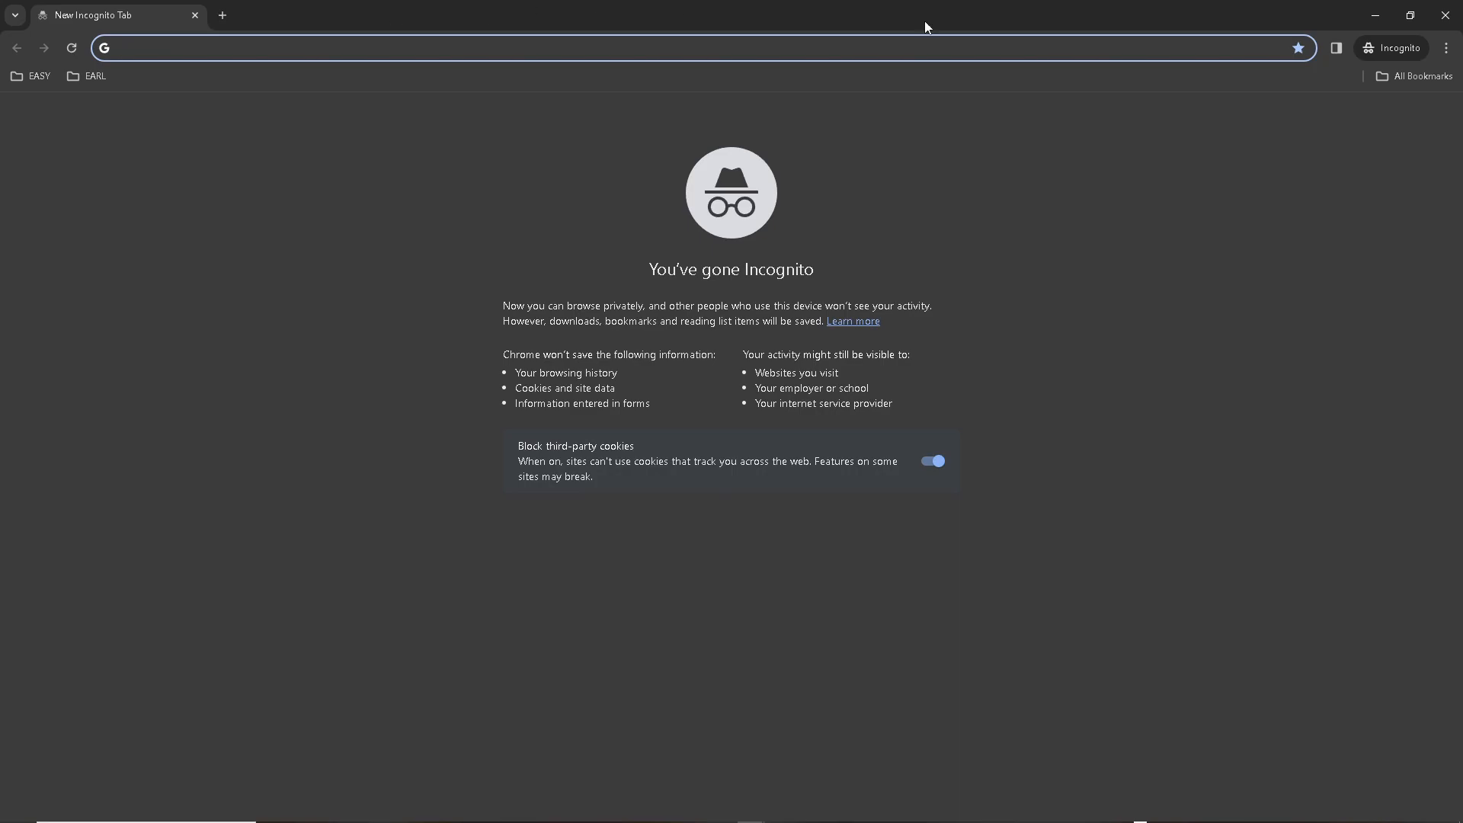
{"action": "type", "text": "amazon.com"}
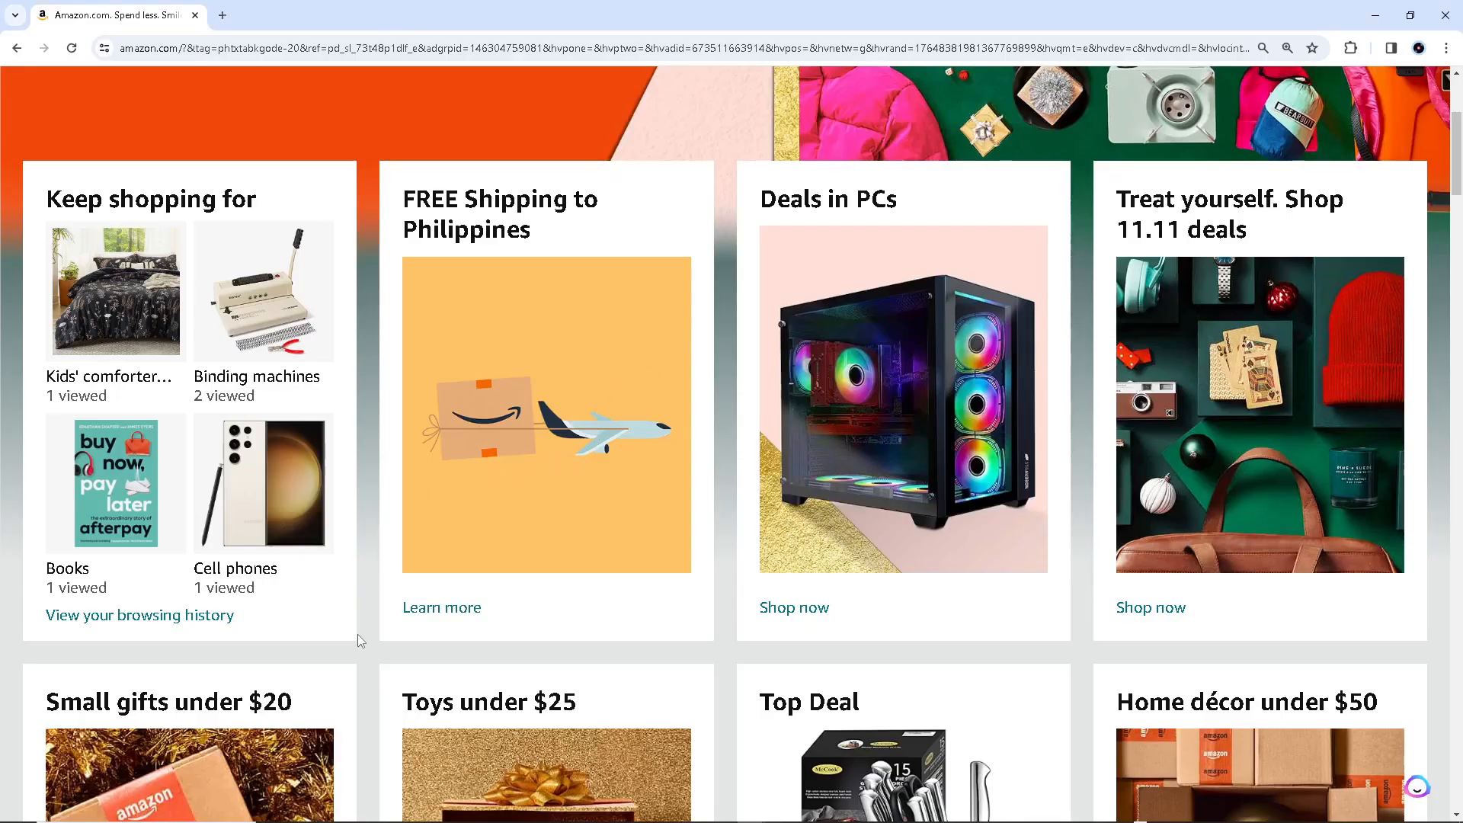
{"action": "mouse_move", "coordinate": [363, 654]}
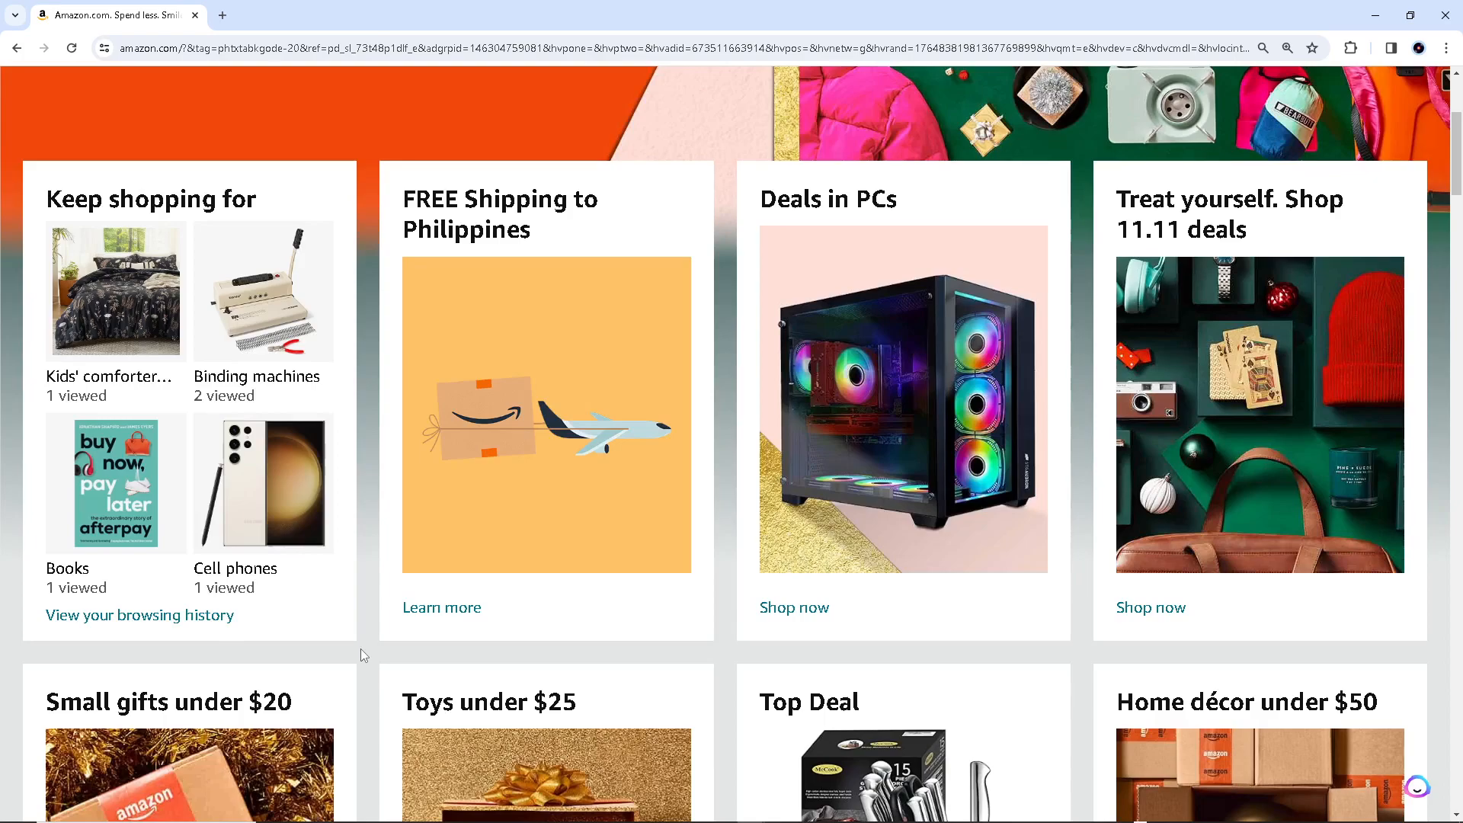
{"action": "mouse_move", "coordinate": [376, 492]}
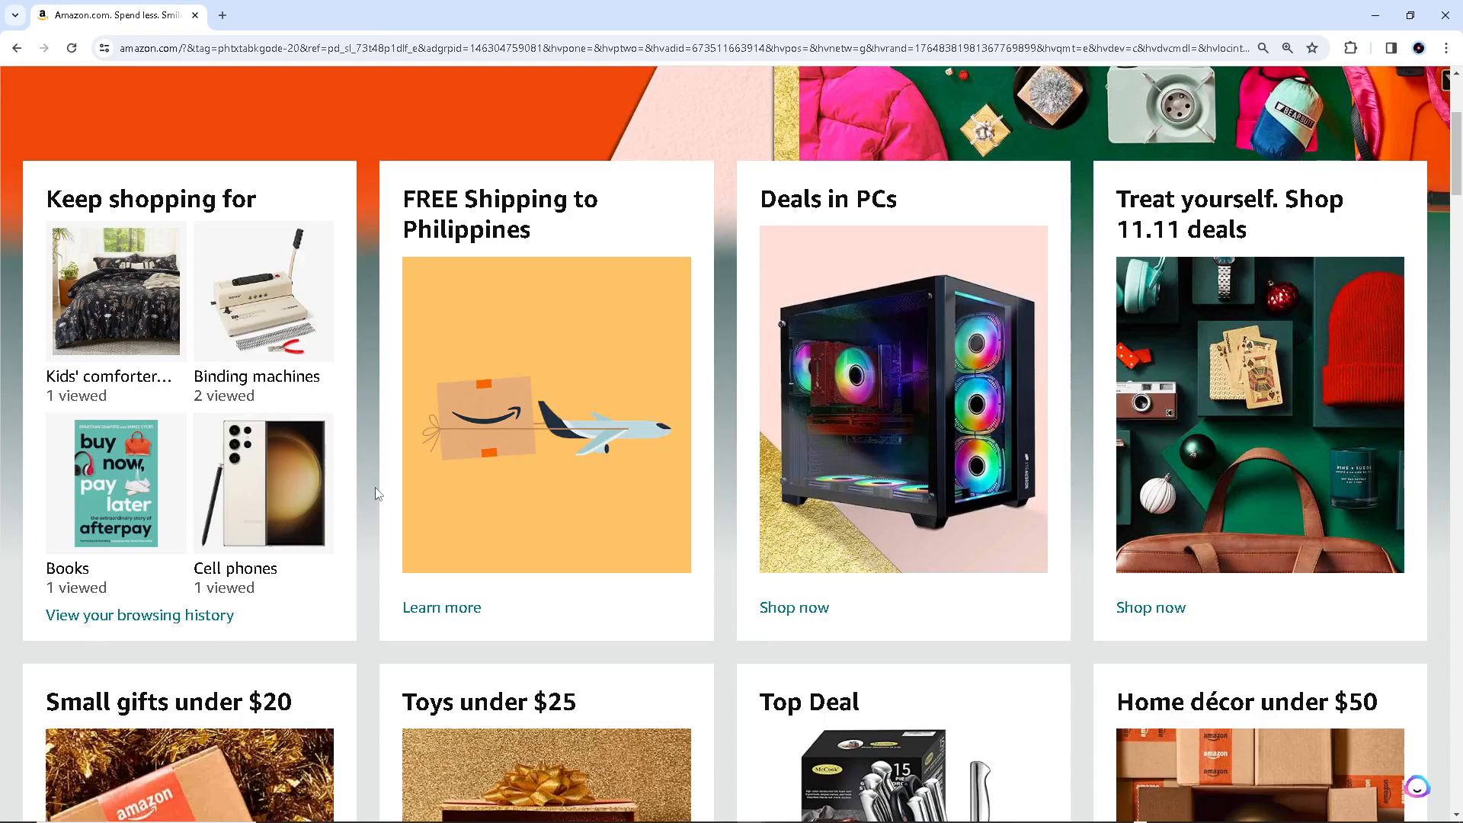
{"action": "mouse_move", "coordinate": [392, 659]}
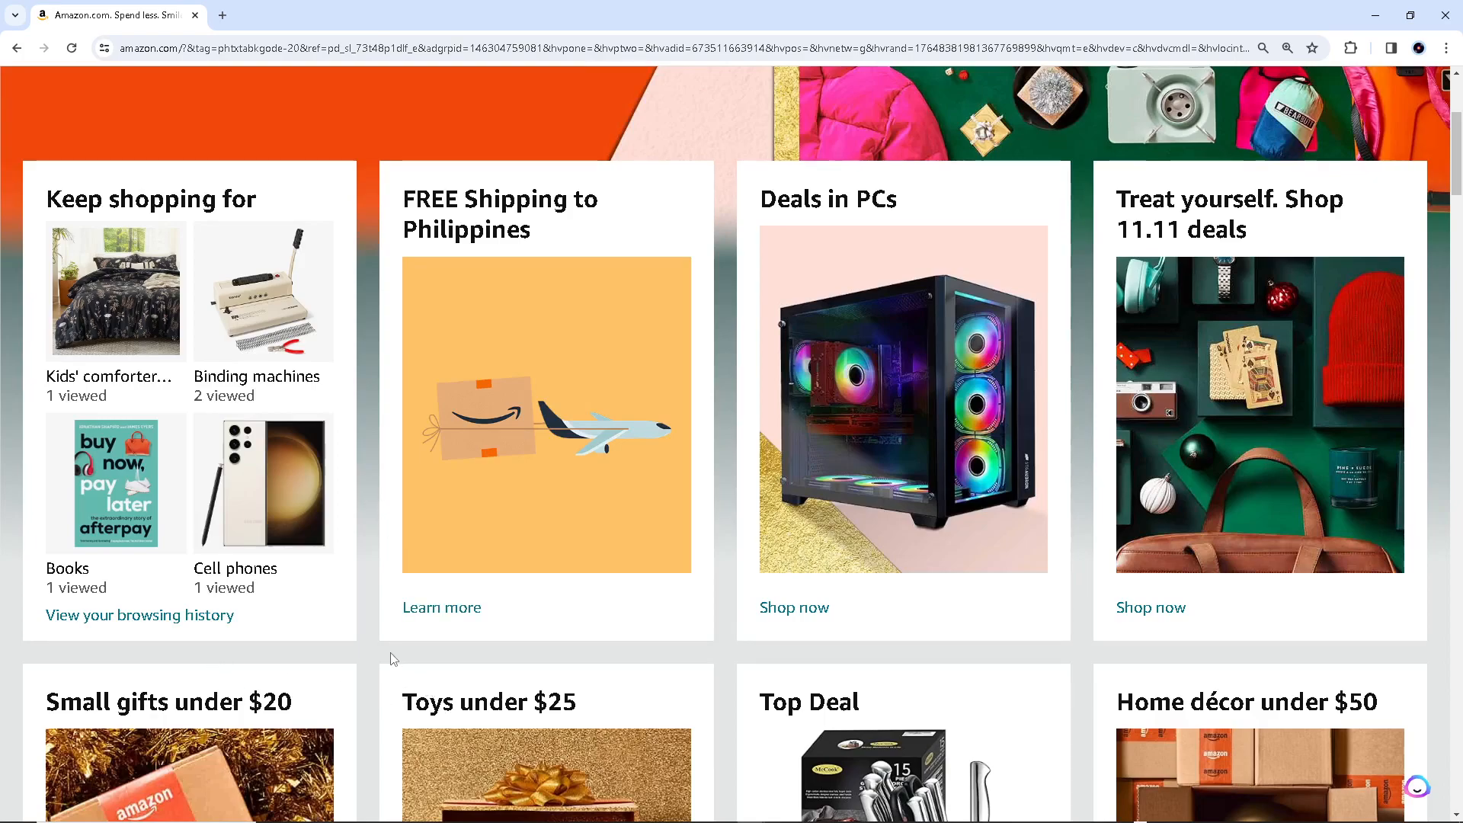
{"action": "mouse_move", "coordinate": [372, 654]}
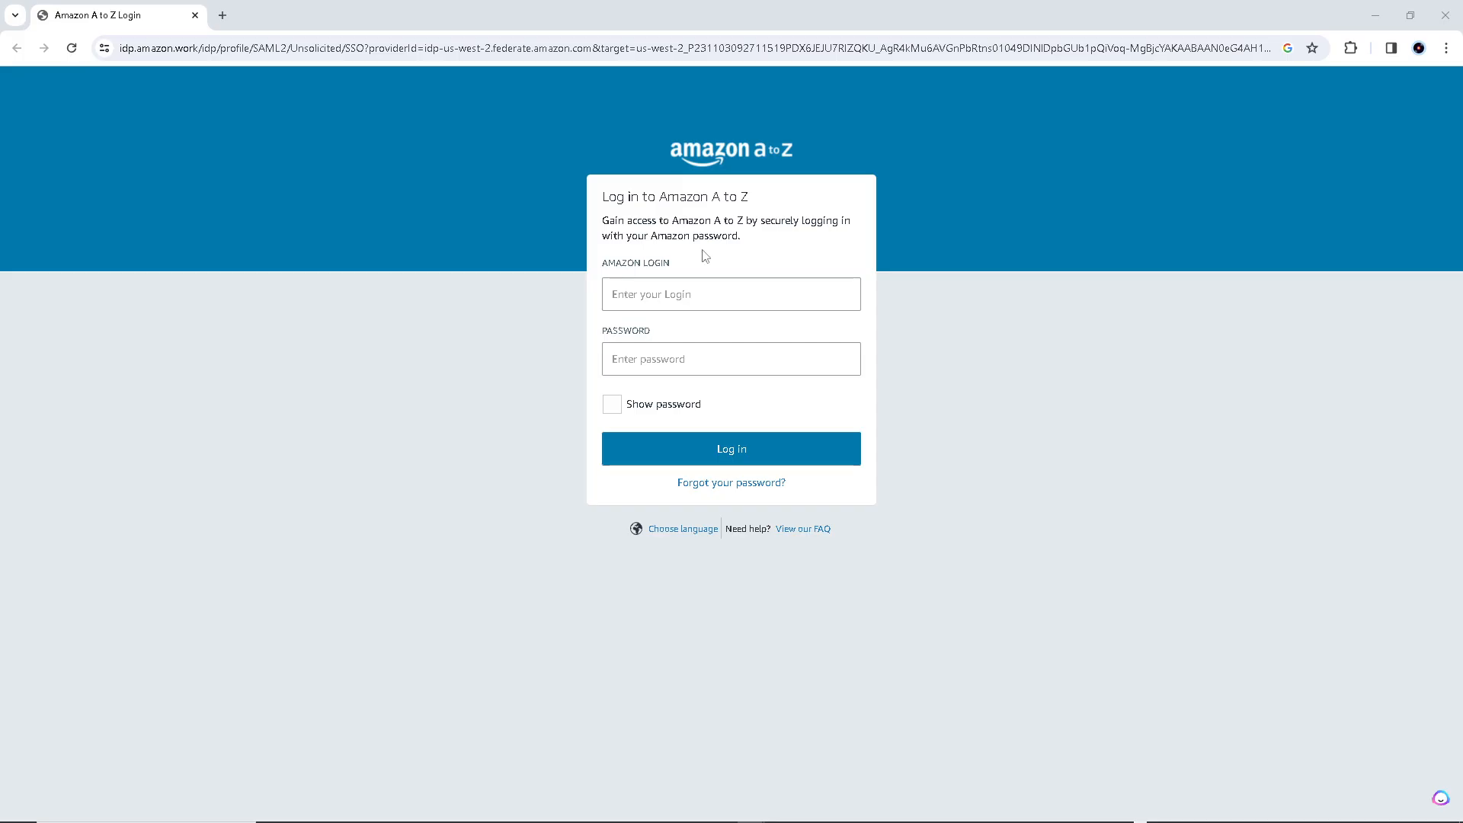
{"action": "mouse_move", "coordinate": [199, 537]}
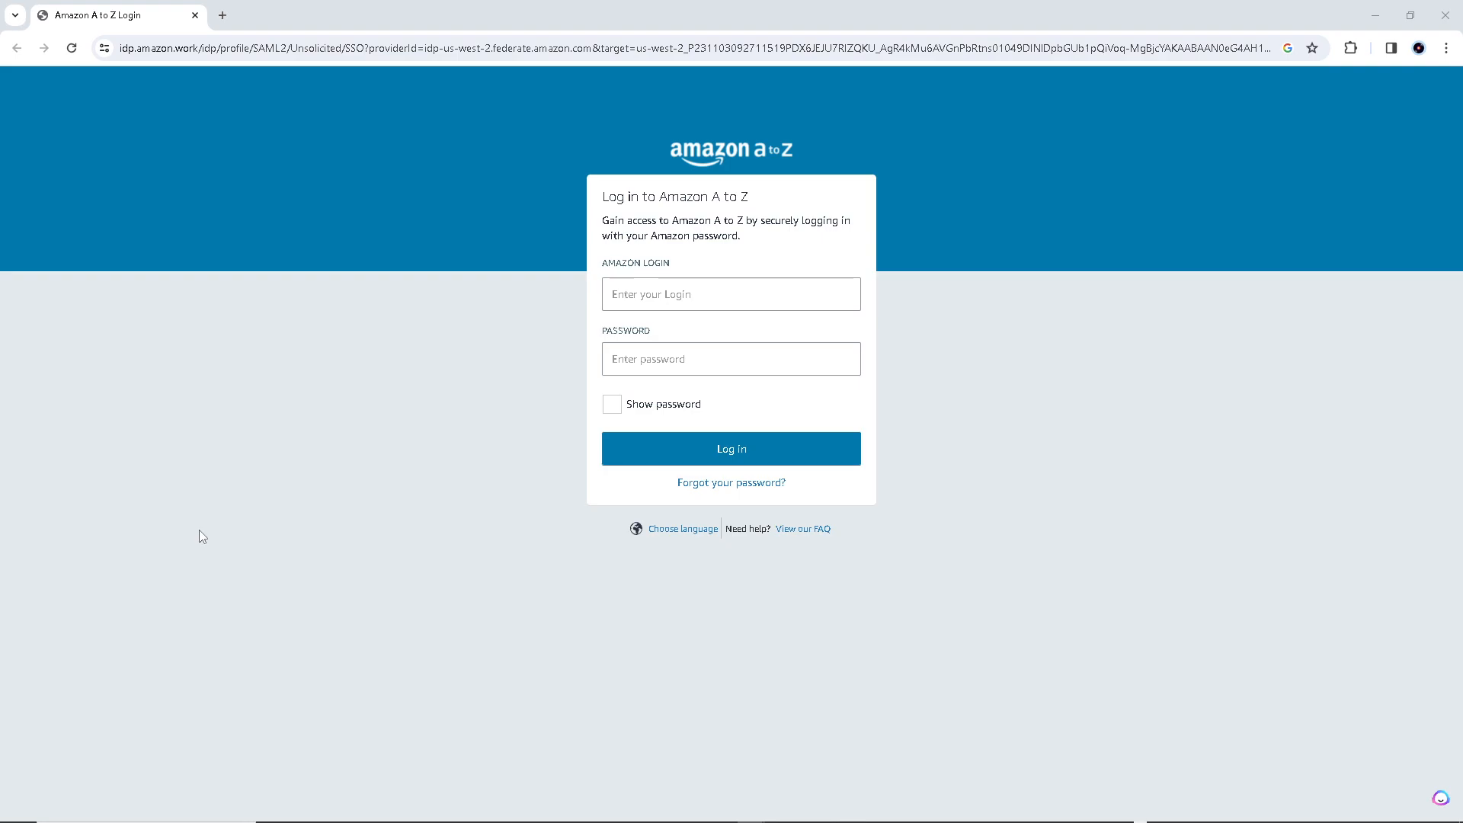
{"action": "mouse_move", "coordinate": [490, 331]}
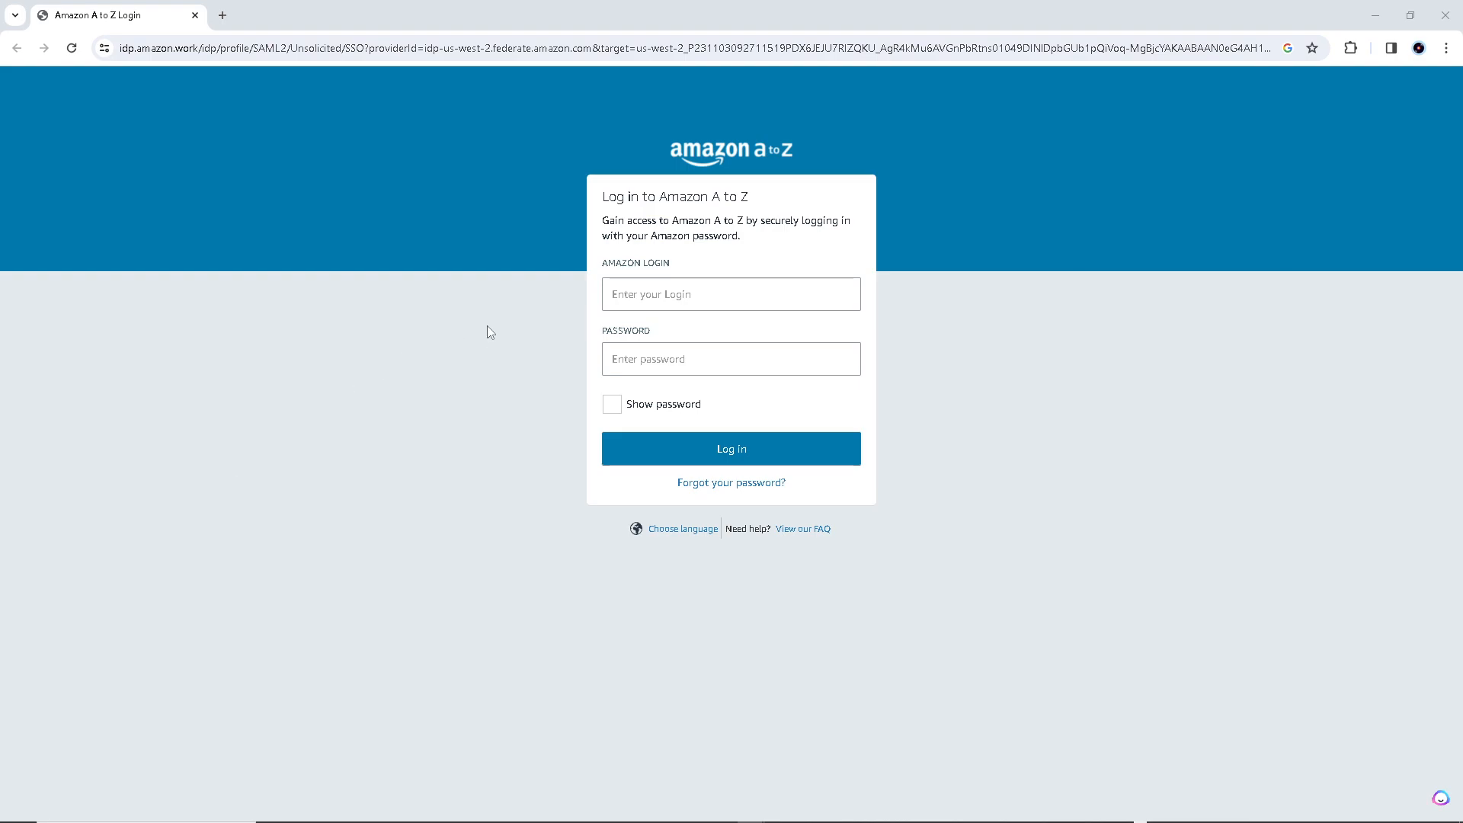
{"action": "mouse_move", "coordinate": [1113, 508]}
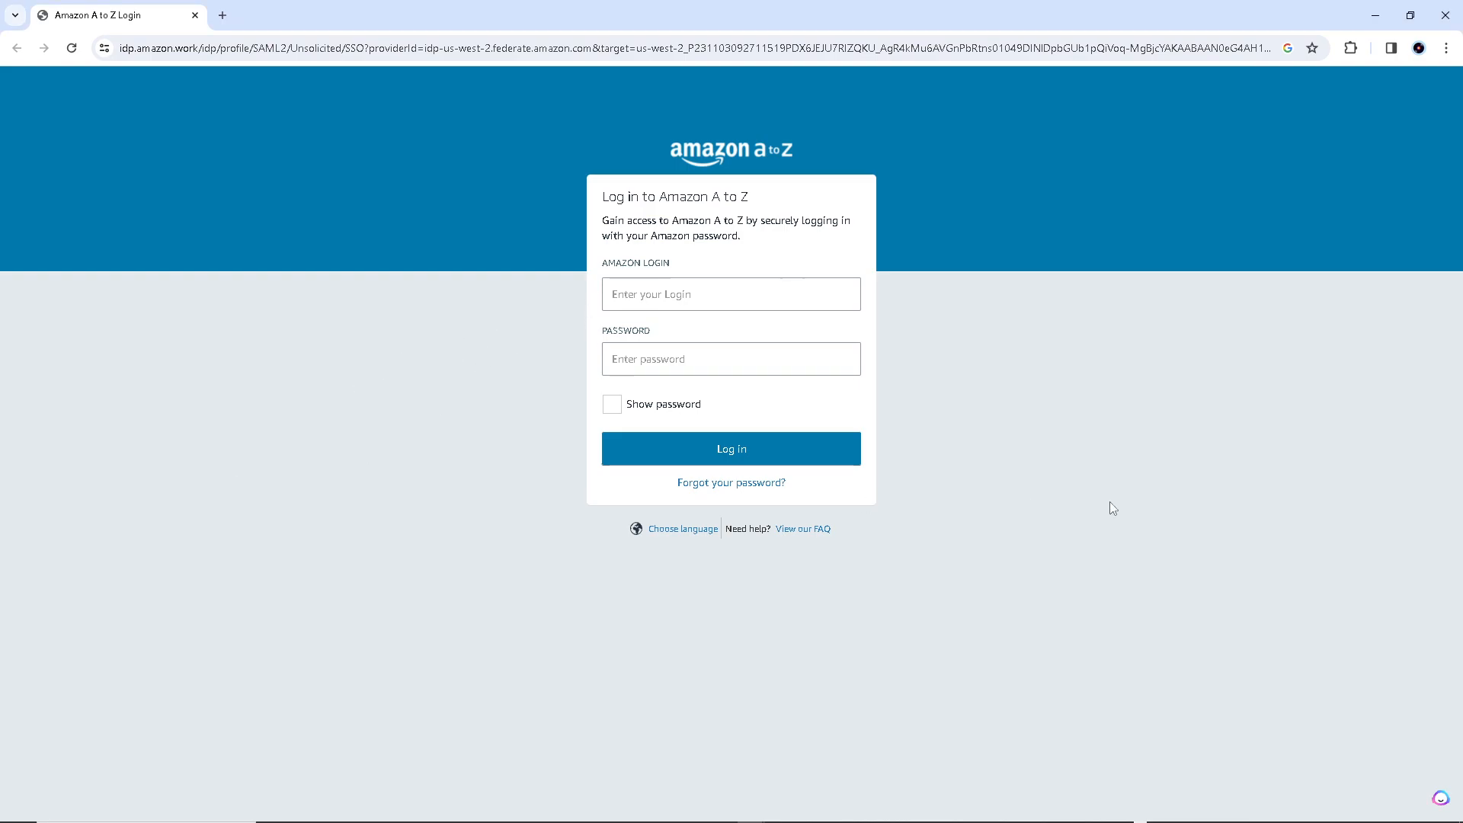